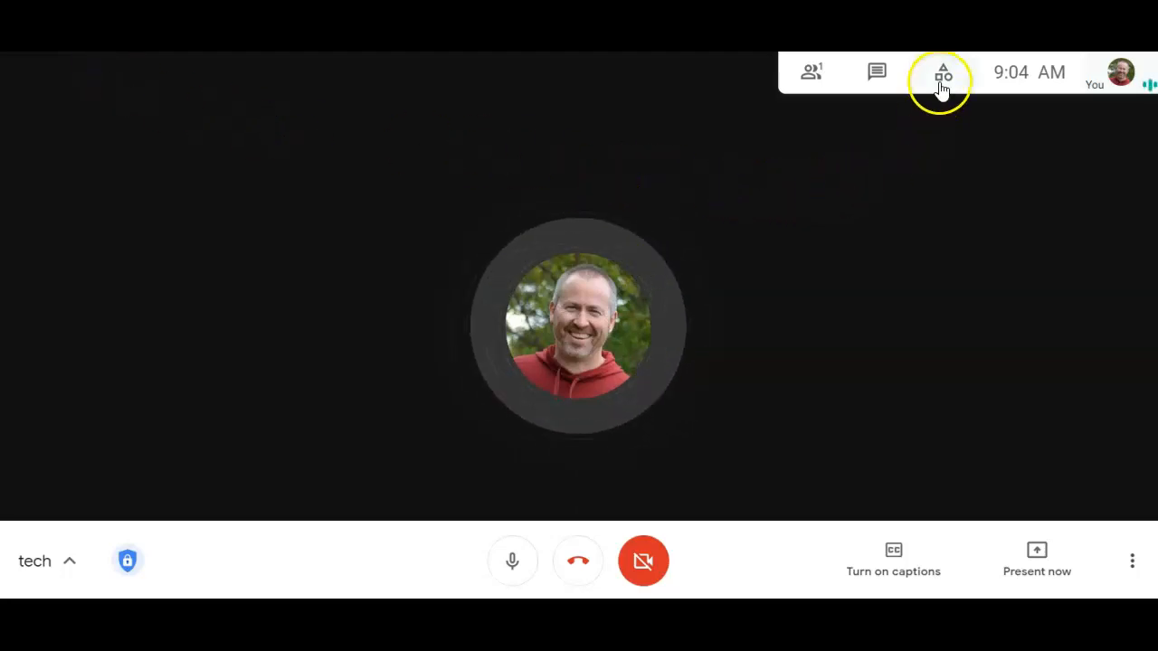
# Open the Polls activity from the meeting's Activities list
pyautogui.click(943, 72)
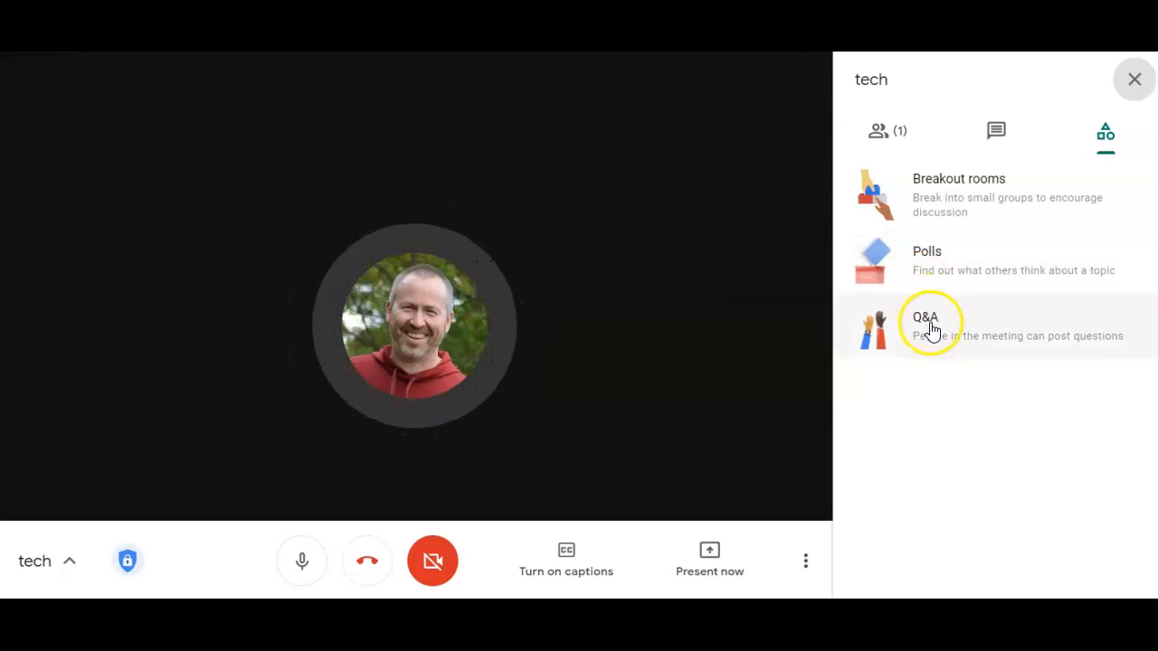
pyautogui.click(927, 261)
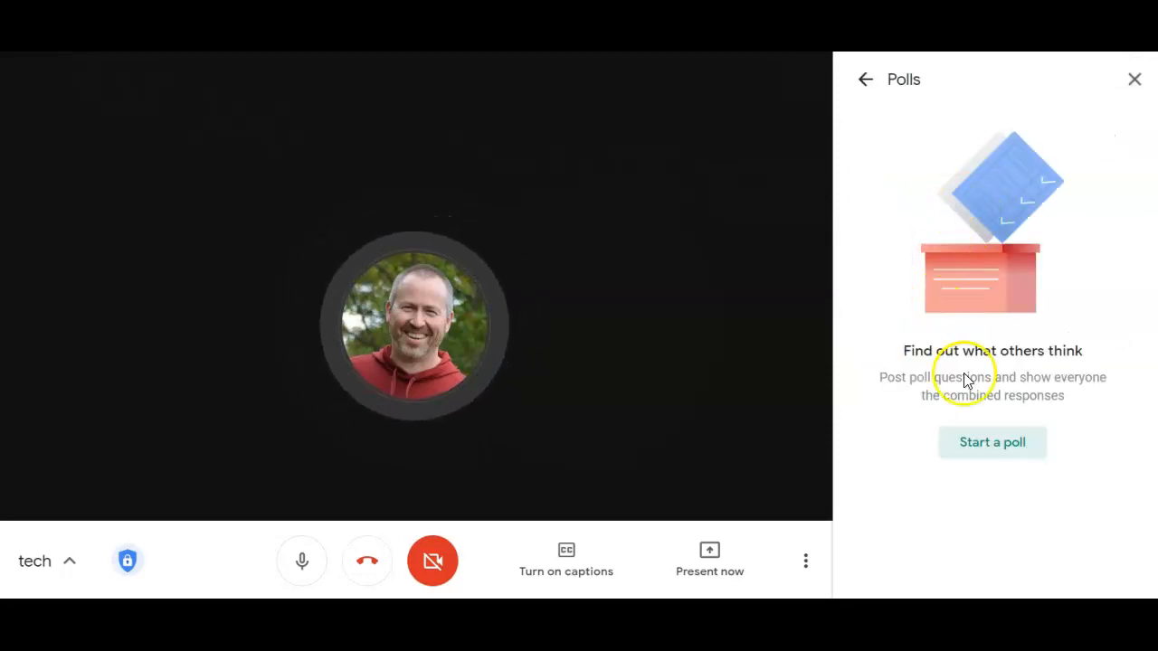
# Open a blank poll form, then go back to the Activities list unfilled
pyautogui.click(992, 442)
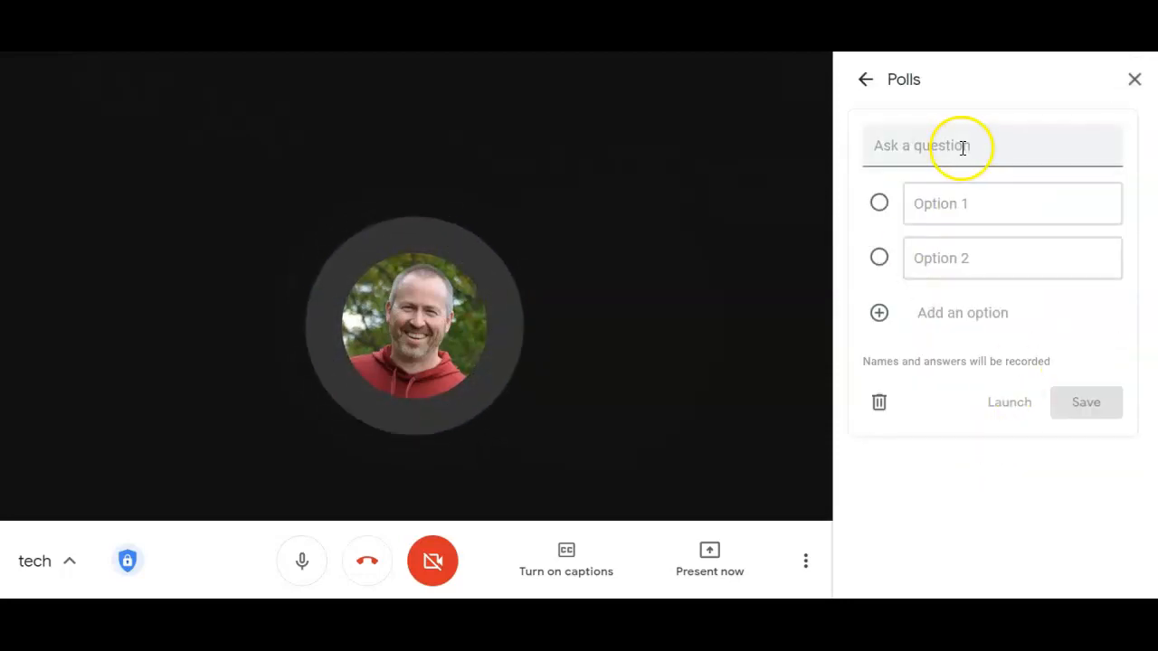
pyautogui.moveTo(970, 240)
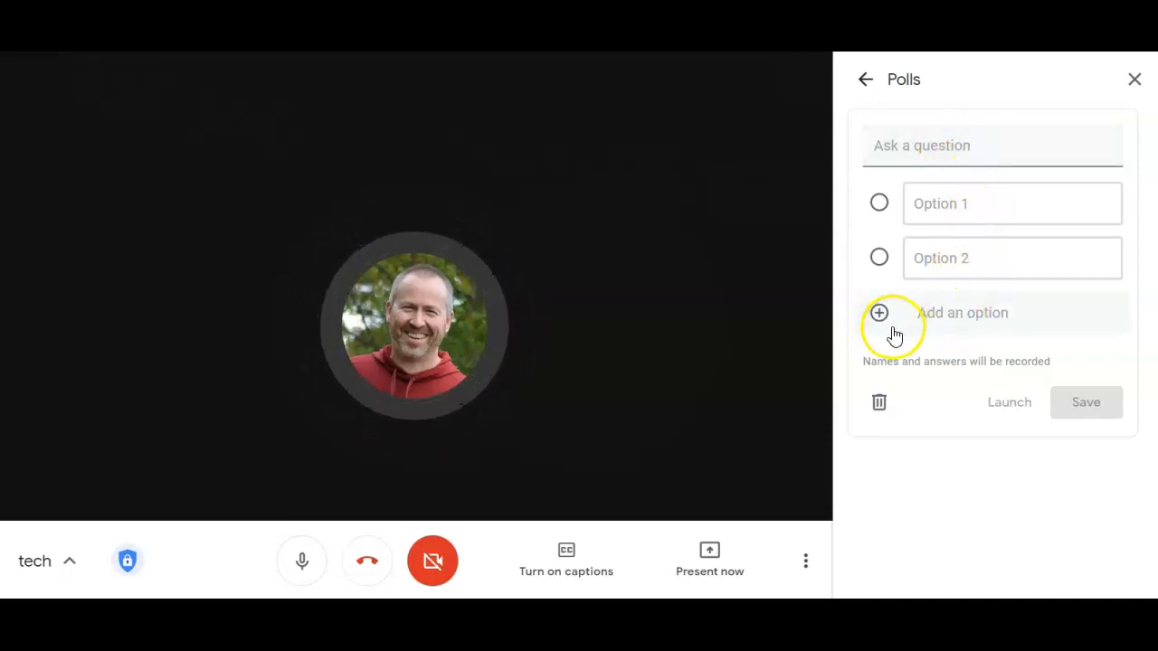
pyautogui.moveTo(1106, 410)
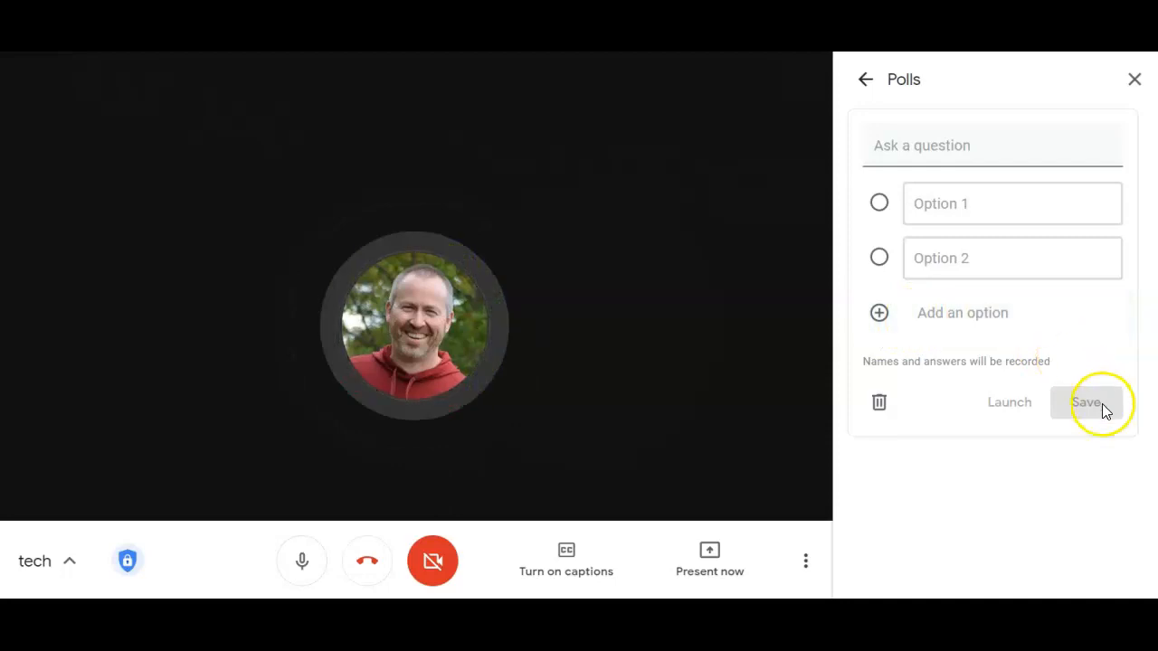
pyautogui.moveTo(1010, 410)
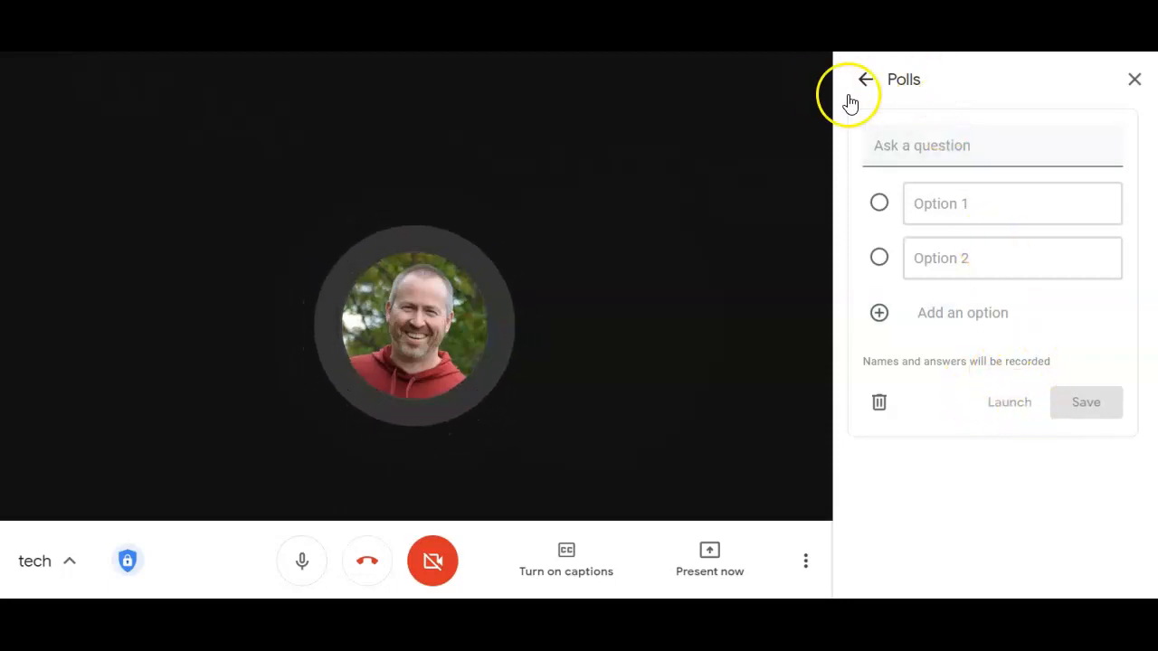
pyautogui.click(851, 80)
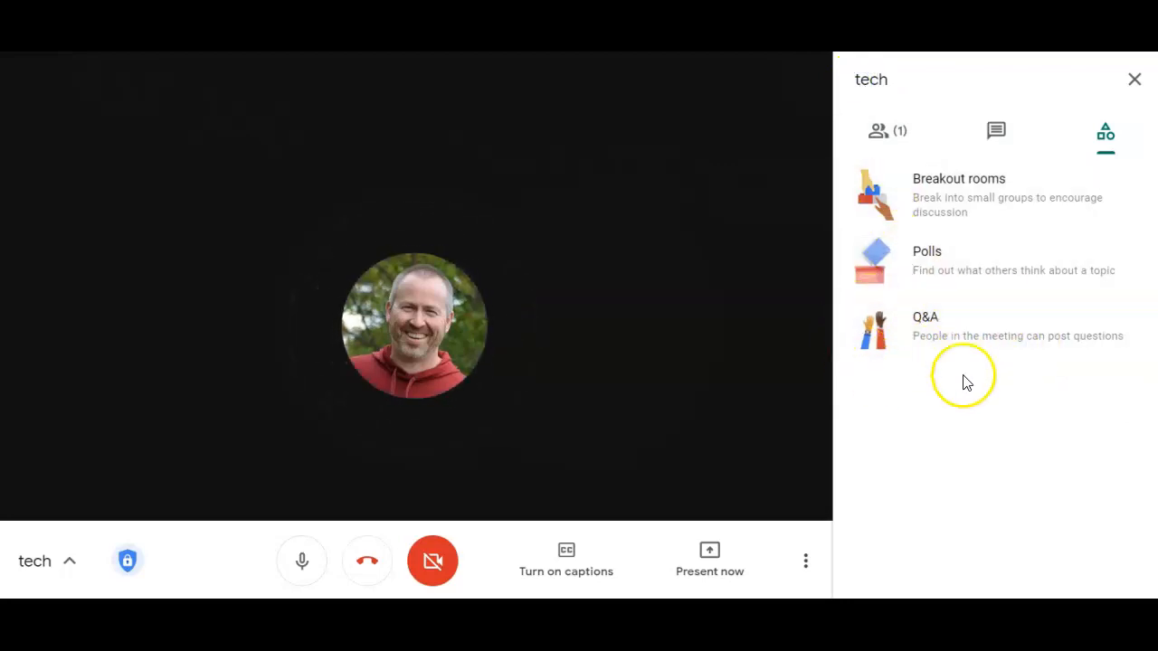
# Open Q&A from the Activities list and switch it on with questions allowed
pyautogui.click(926, 317)
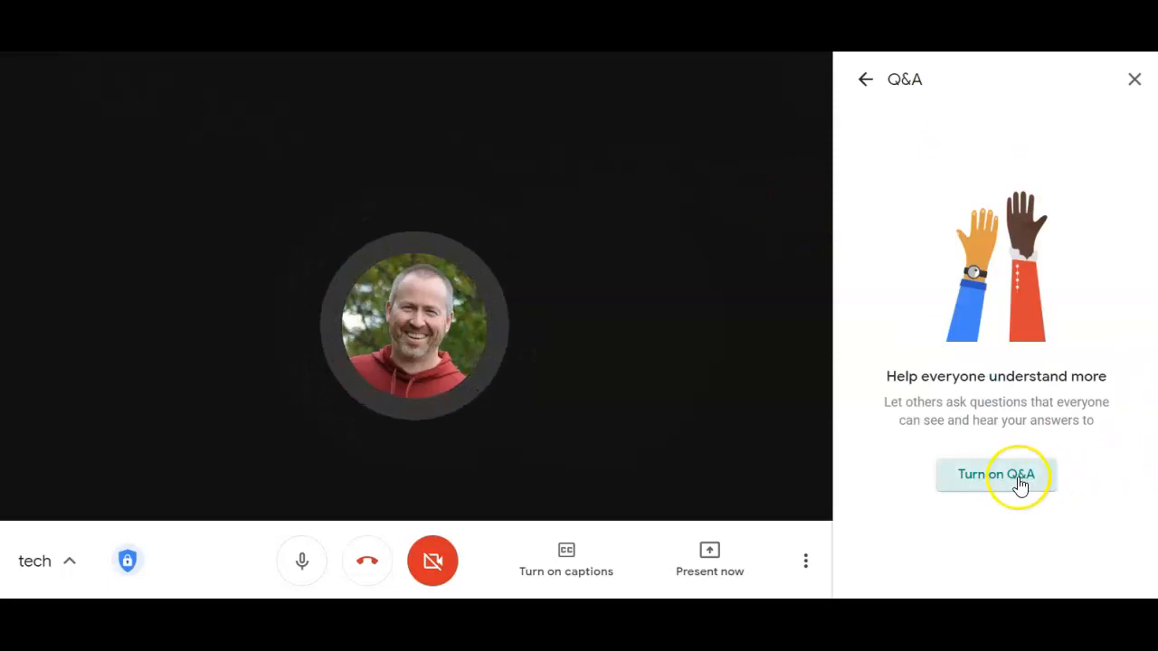
pyautogui.click(996, 475)
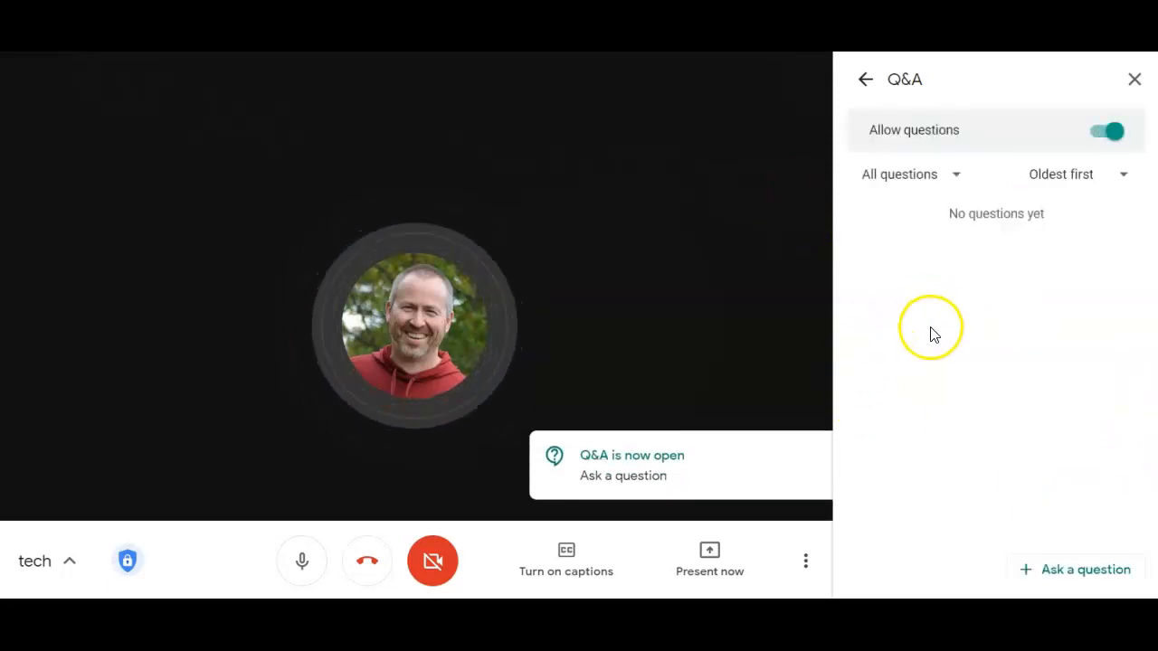
pyautogui.moveTo(951, 388)
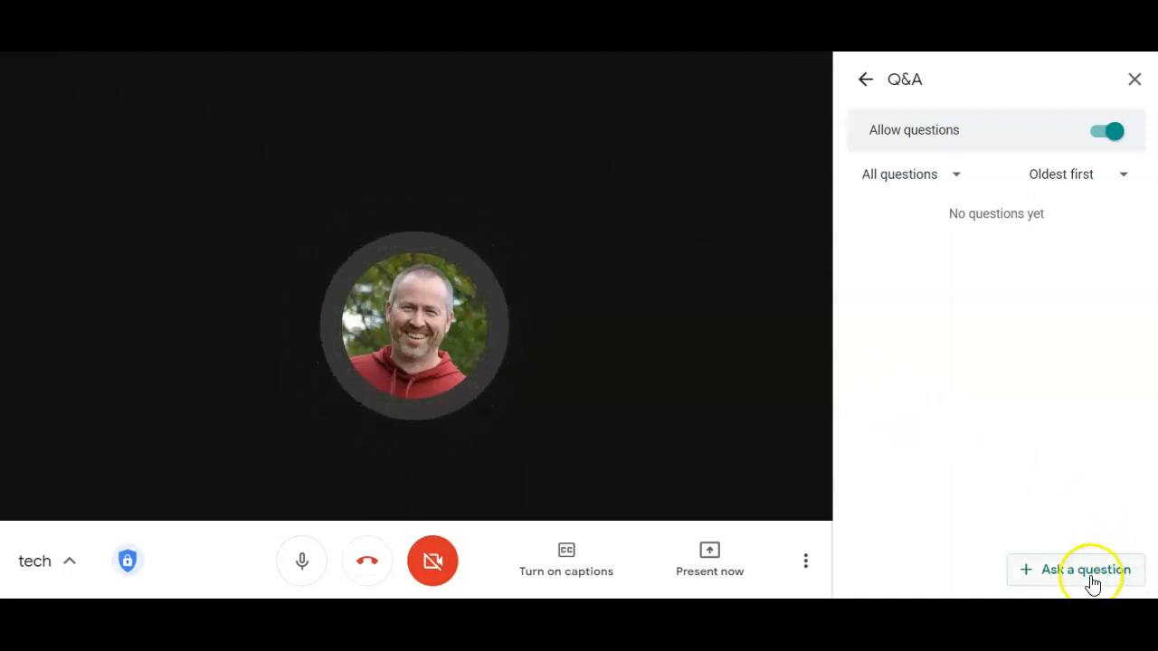
pyautogui.click(1087, 570)
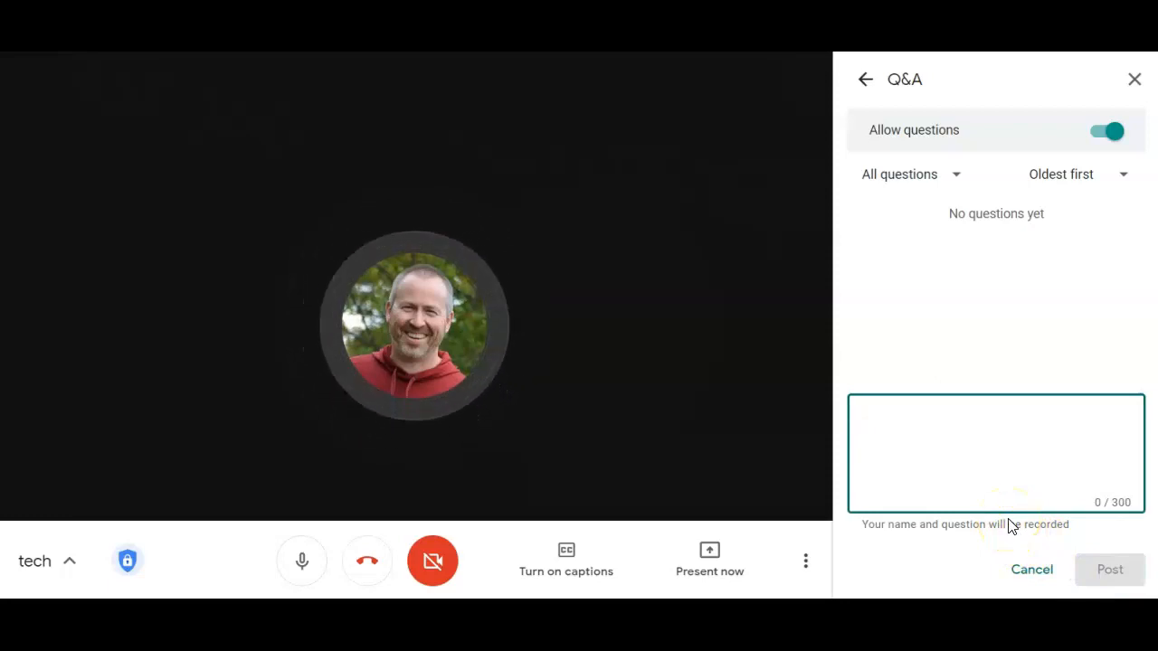
pyautogui.click(995, 453)
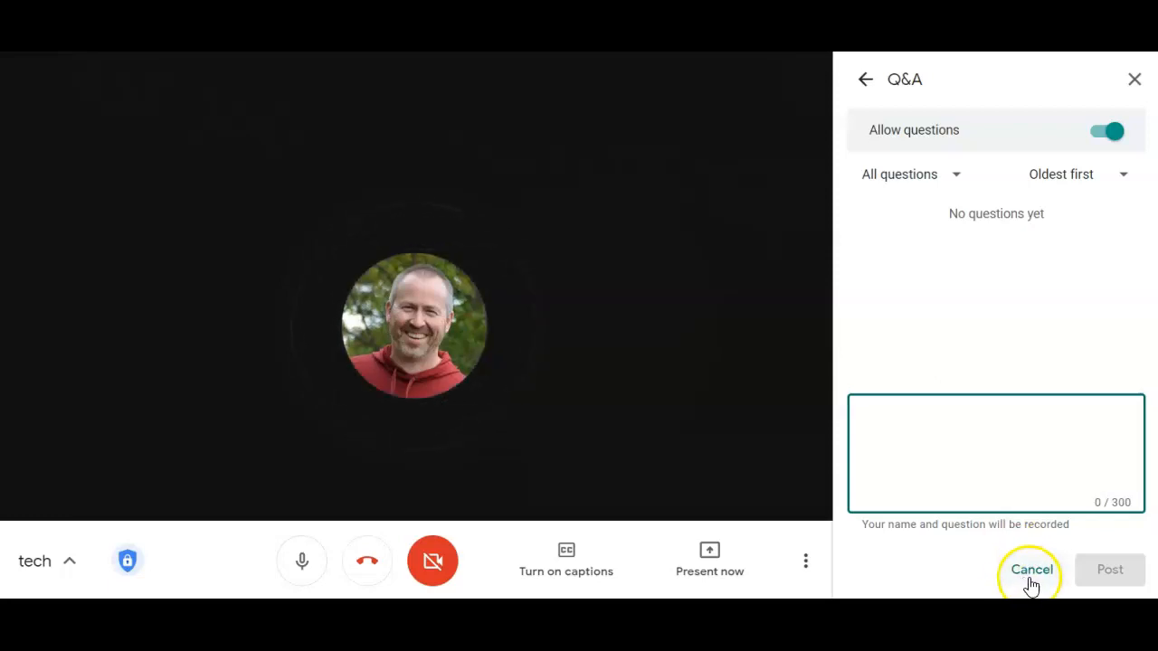
pyautogui.click(1029, 569)
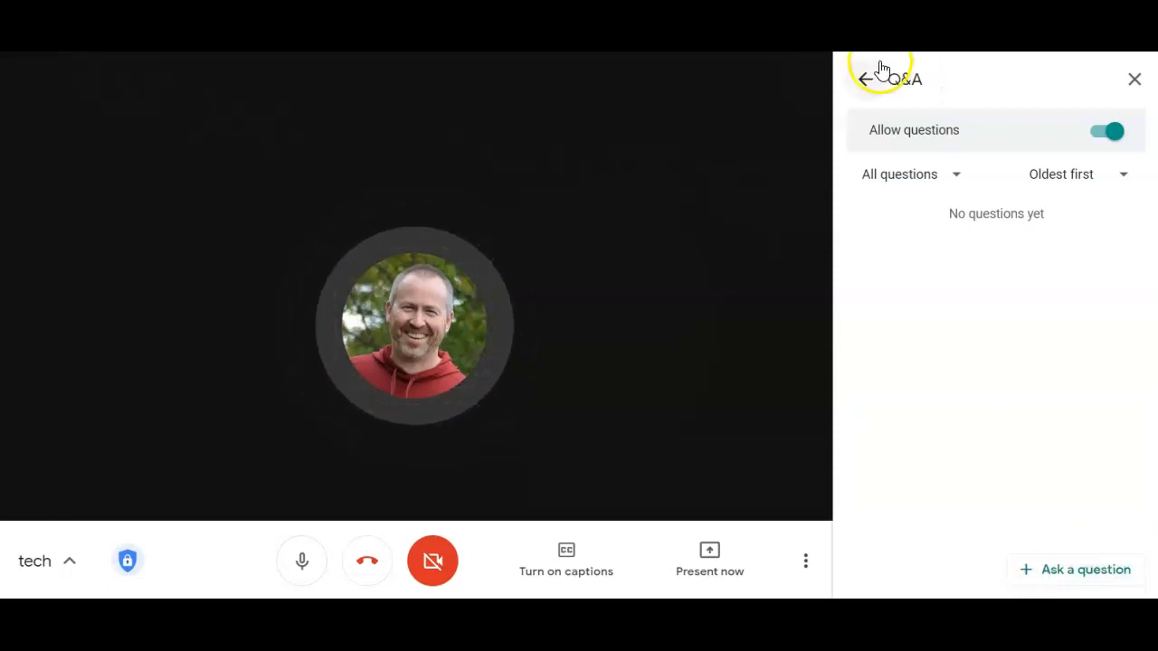
# Go back from the Q&A panel to the Activities list, leaving Q&A on
pyautogui.click(866, 78)
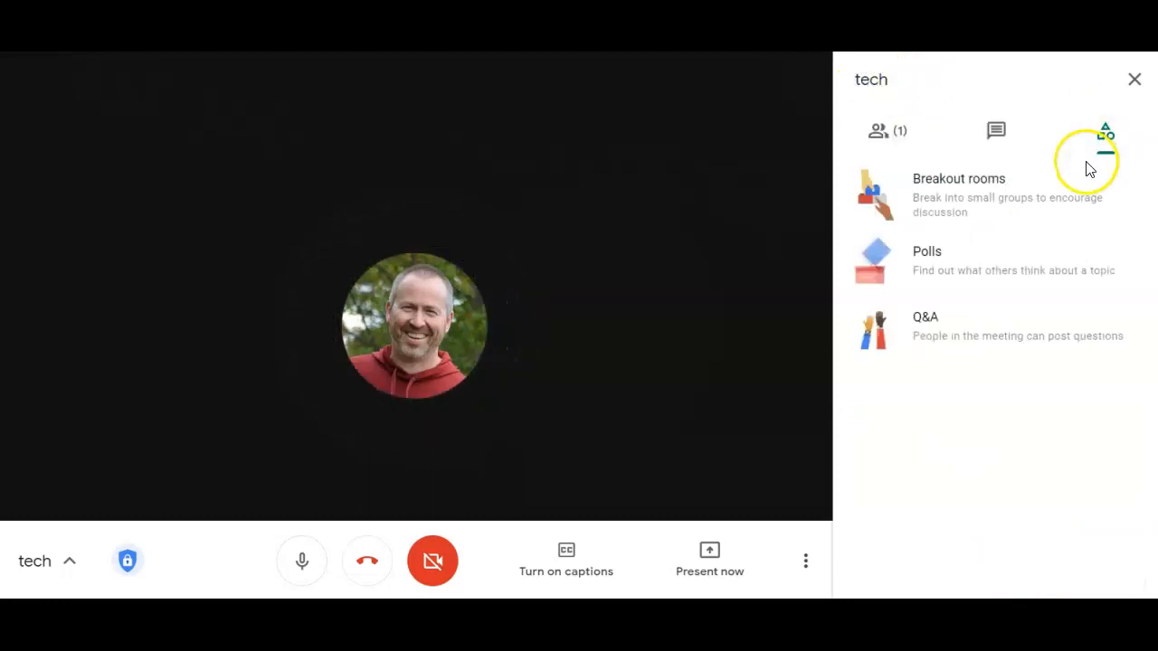
pyautogui.moveTo(884, 135)
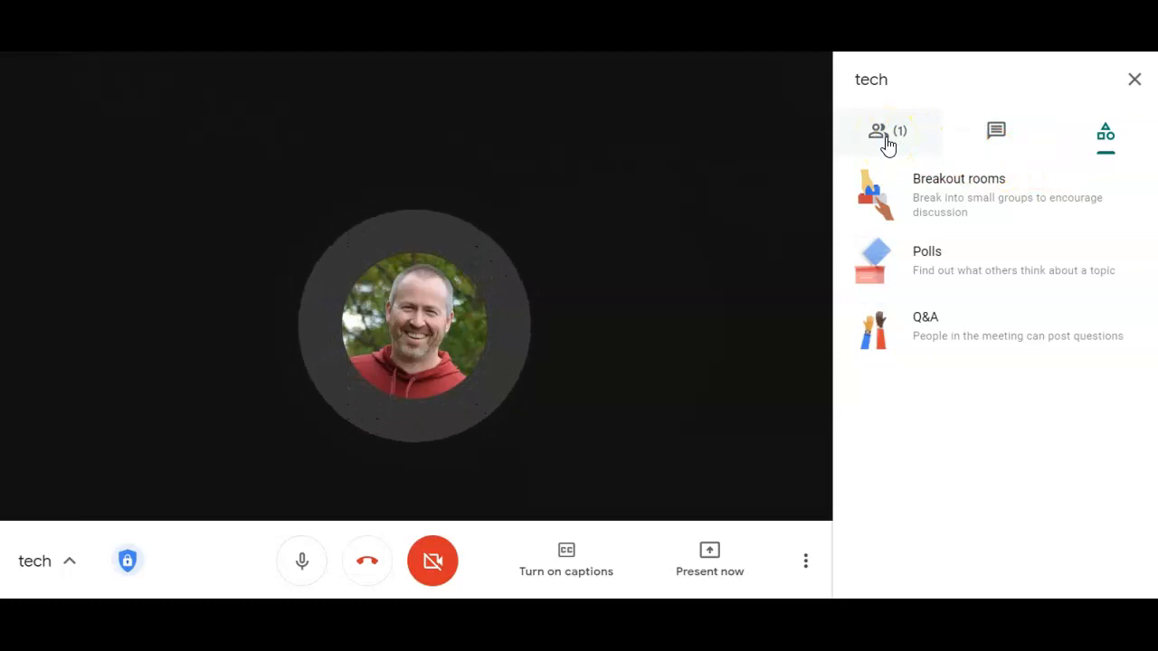
pyautogui.moveTo(976, 210)
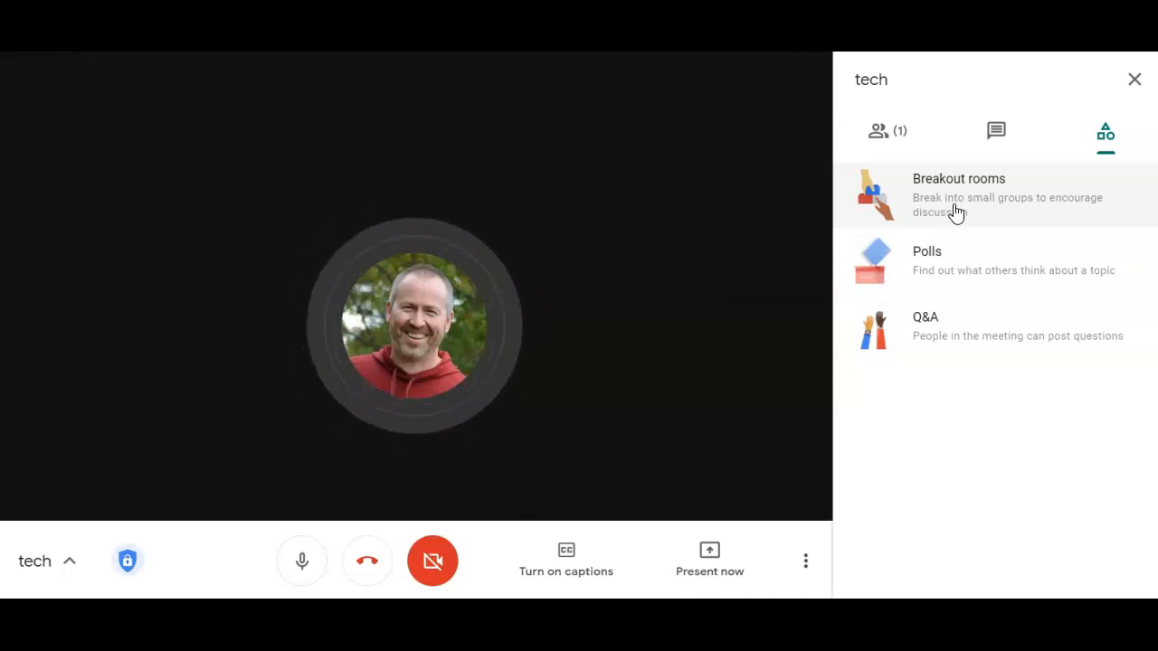
pyautogui.moveTo(954, 271)
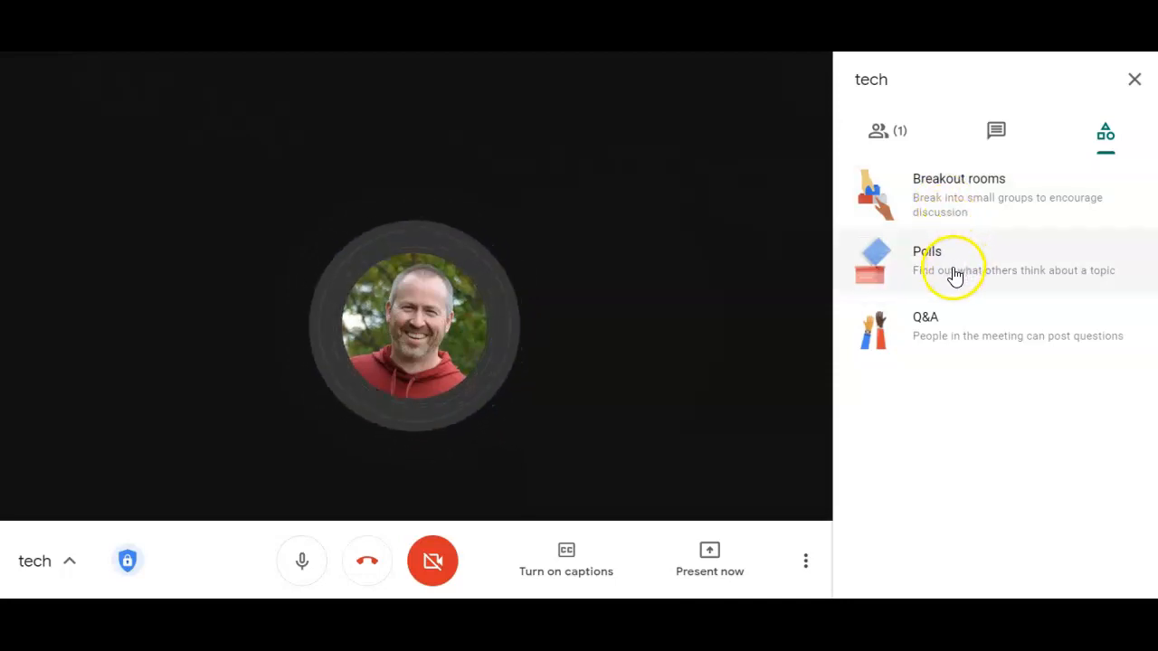